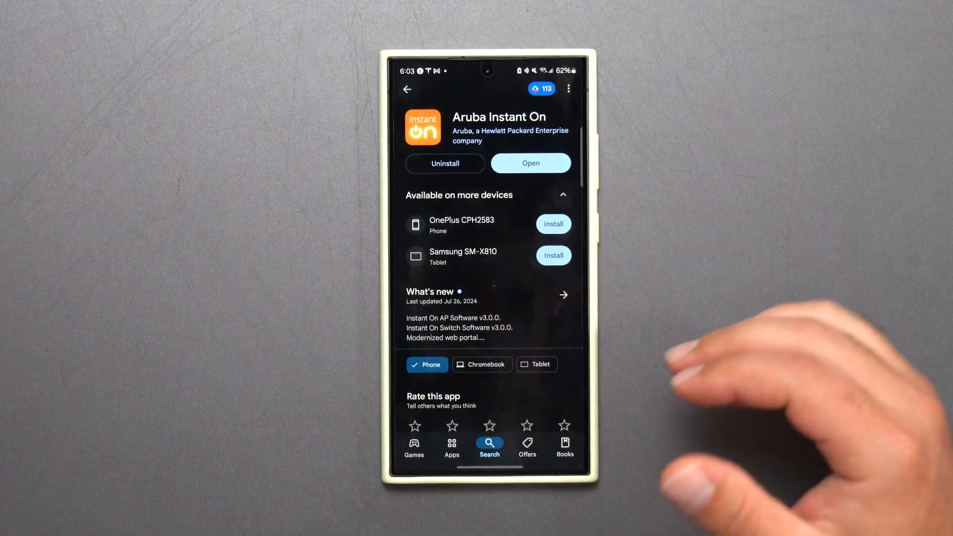
- Launch Aruba Instant On, start a new network and set its usage to Guest
{"action": "left_click", "coordinate": [529, 163]}
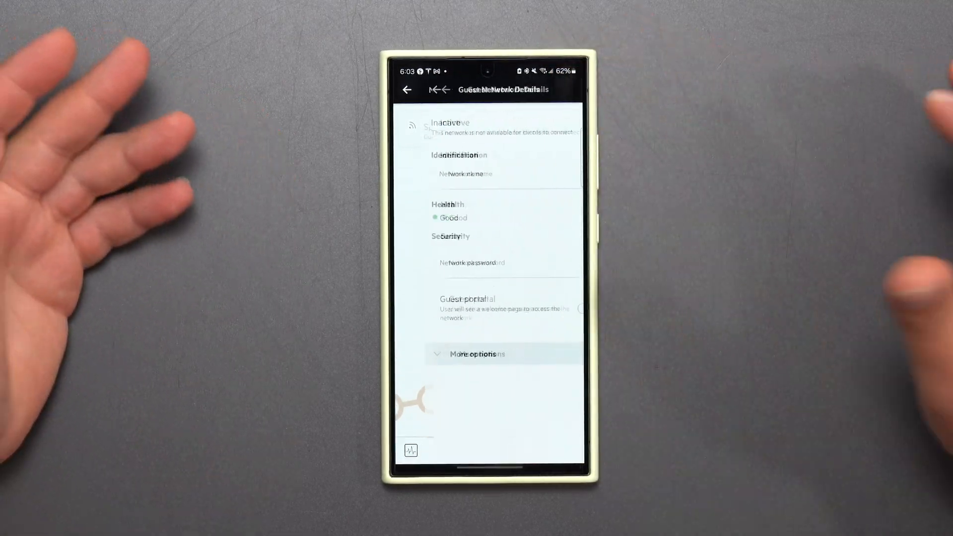
{"action": "left_click", "coordinate": [564, 127]}
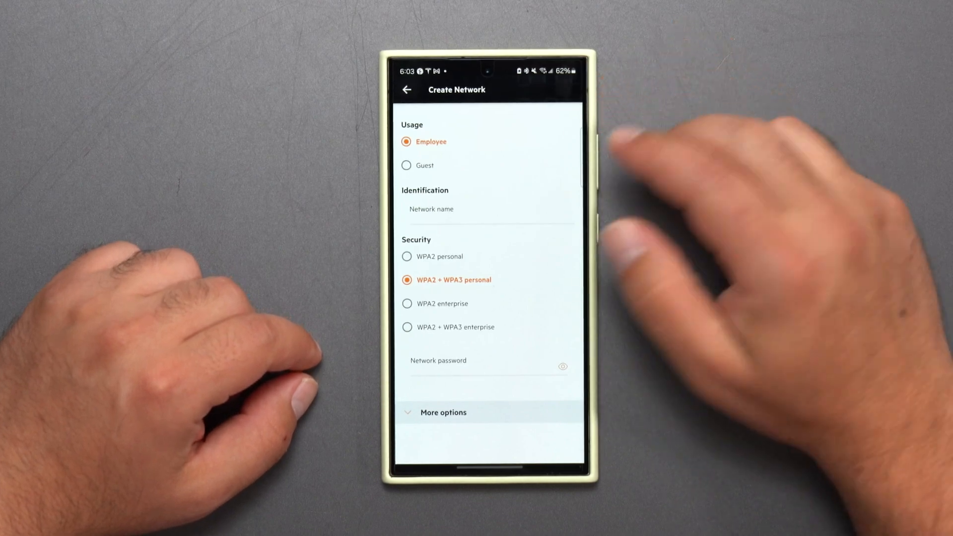
{"action": "left_click", "coordinate": [425, 166]}
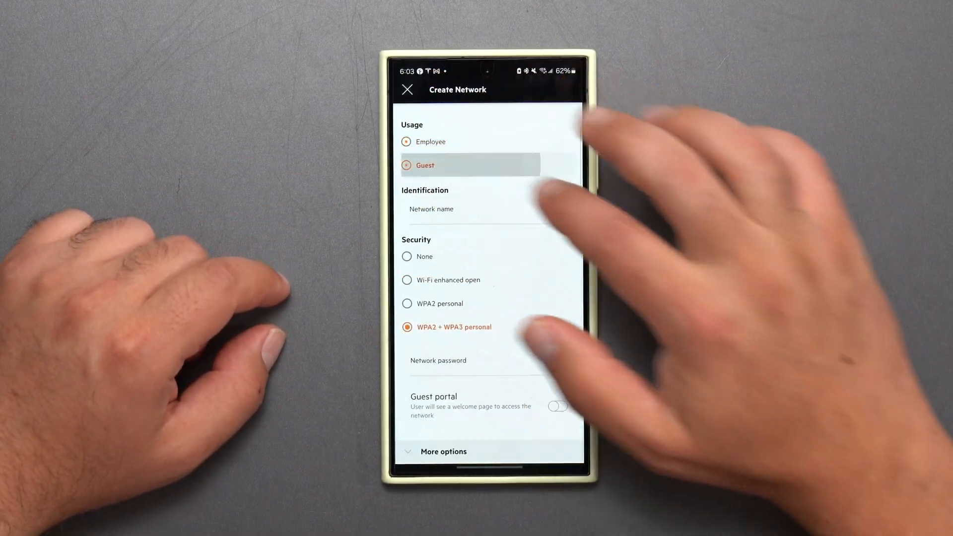
- In the guest portal terms settings, pick a near-black title font colour and adjust the agreement text colour
{"action": "left_click", "coordinate": [406, 165]}
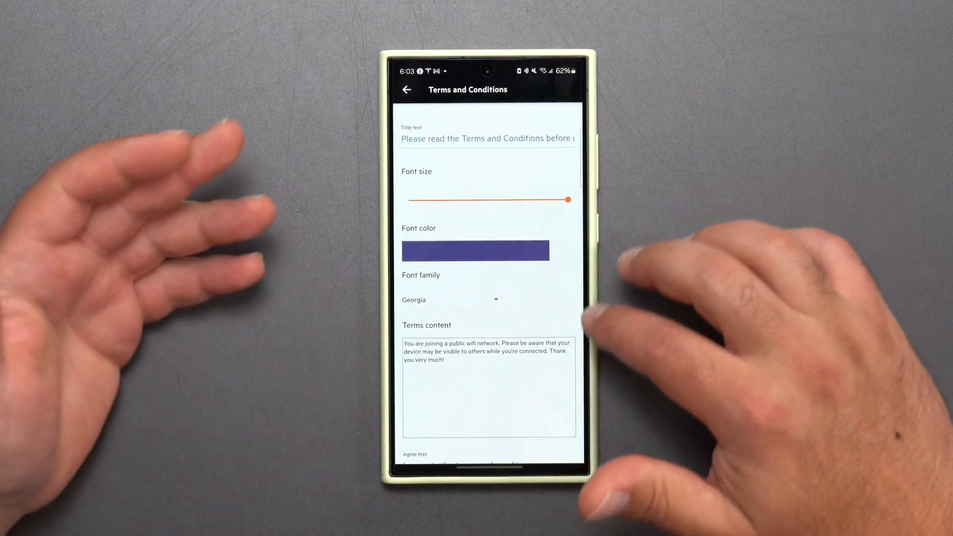
{"action": "left_click", "coordinate": [475, 250]}
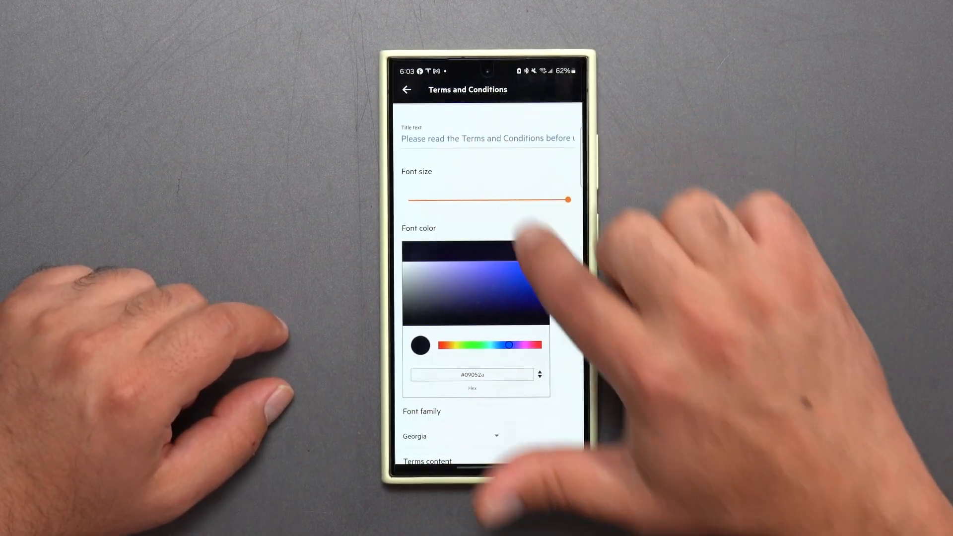
{"action": "left_click_drag", "start_coordinate": [509, 344], "coordinate": [532, 344]}
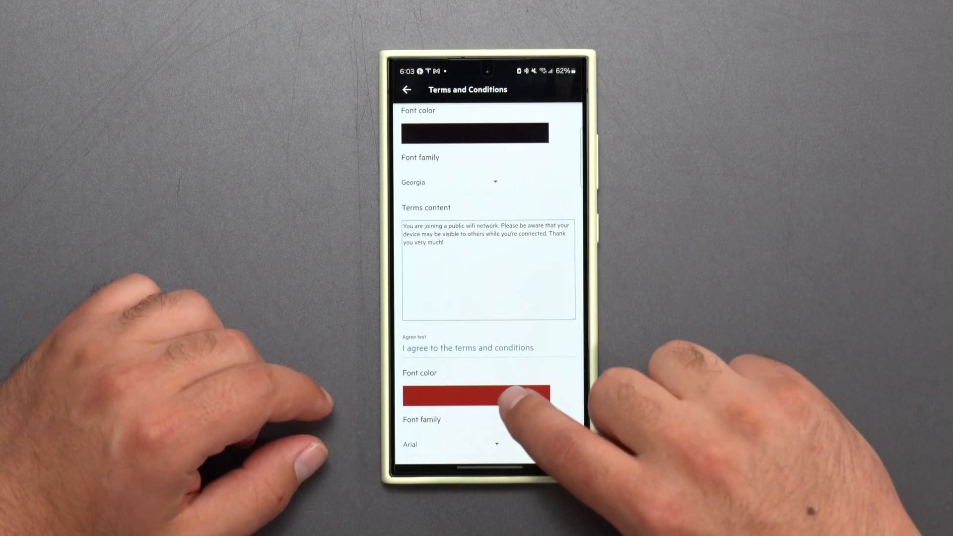
{"action": "left_click", "coordinate": [476, 395]}
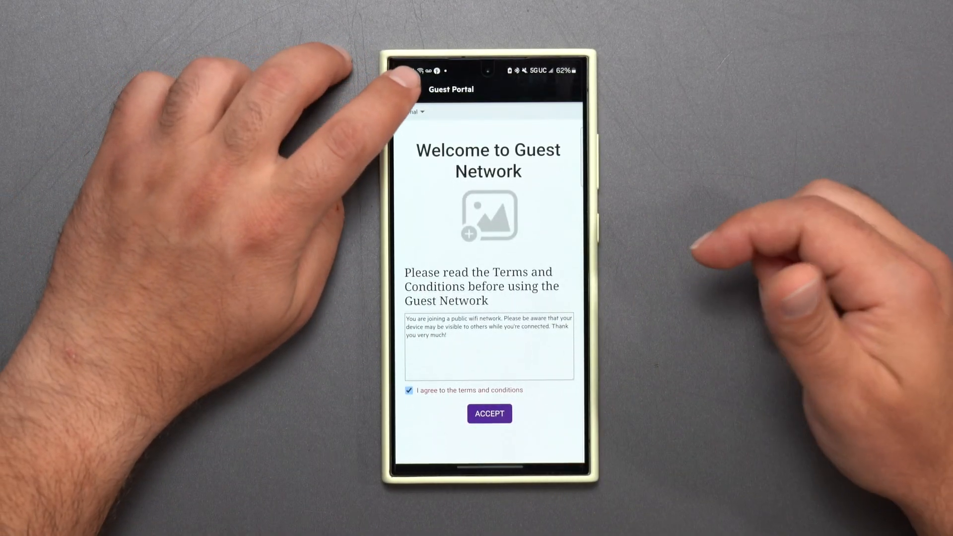
- Set IP and network assignment to Same as a Local Network (bridged)
{"action": "left_click", "coordinate": [407, 89]}
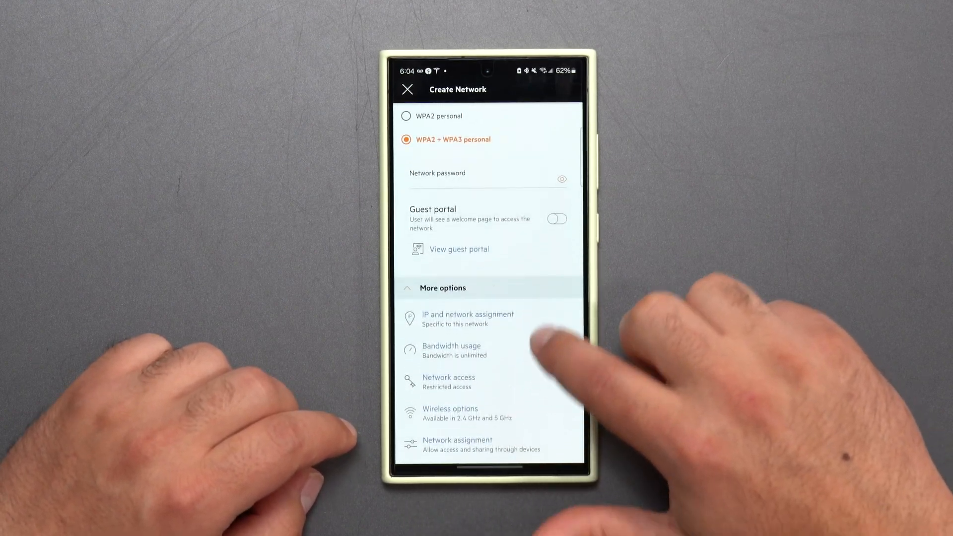
{"action": "left_click", "coordinate": [468, 318]}
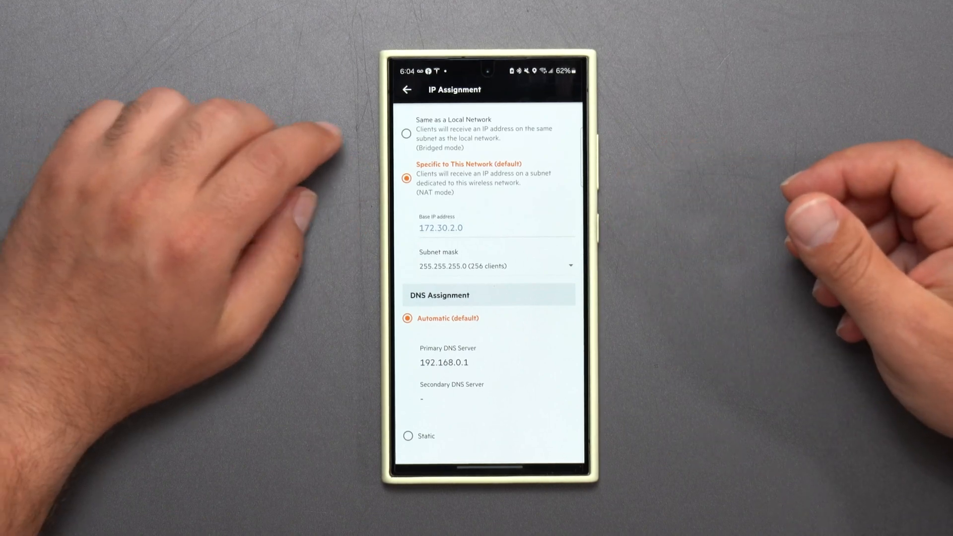
{"action": "left_click", "coordinate": [407, 132]}
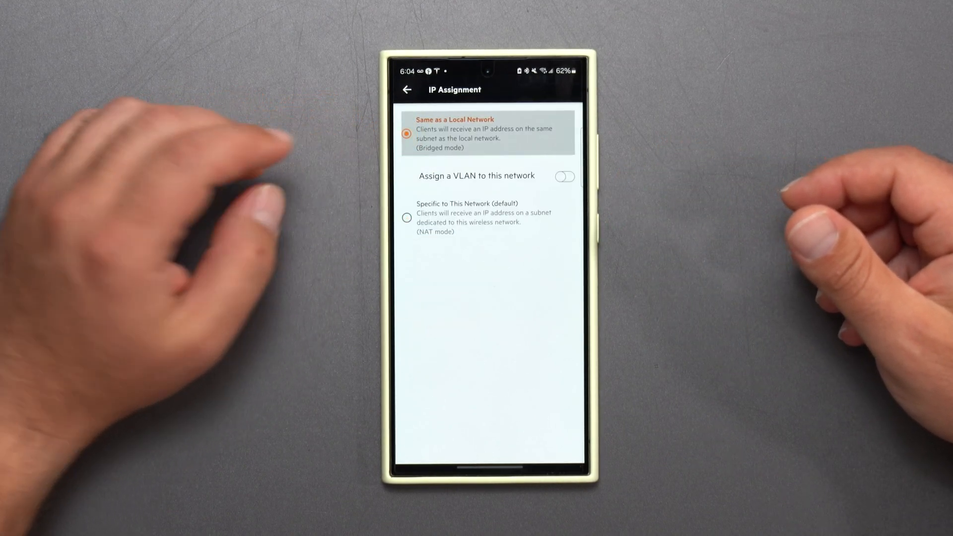
{"action": "left_click", "coordinate": [407, 90]}
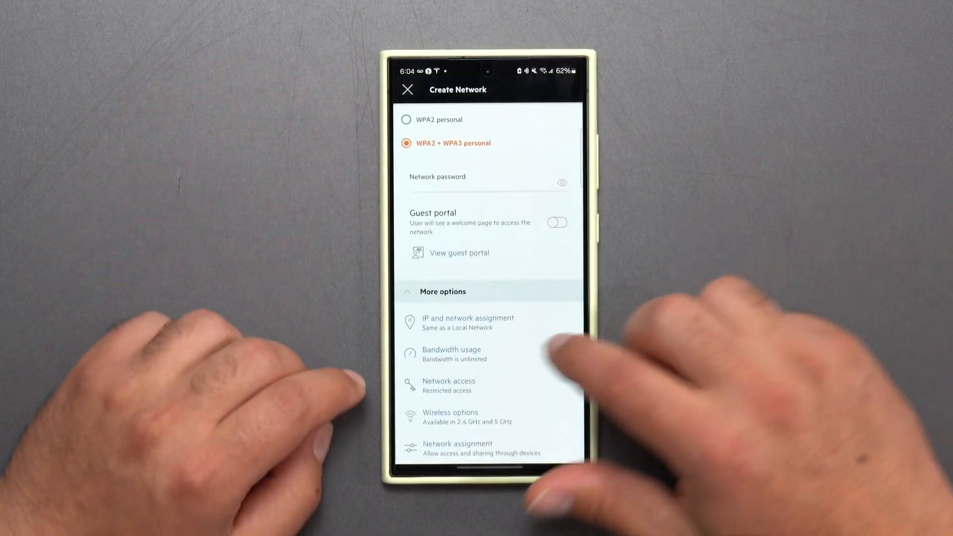
- Set Network access to Unrestricted access for guest clients
{"action": "left_click", "coordinate": [451, 353]}
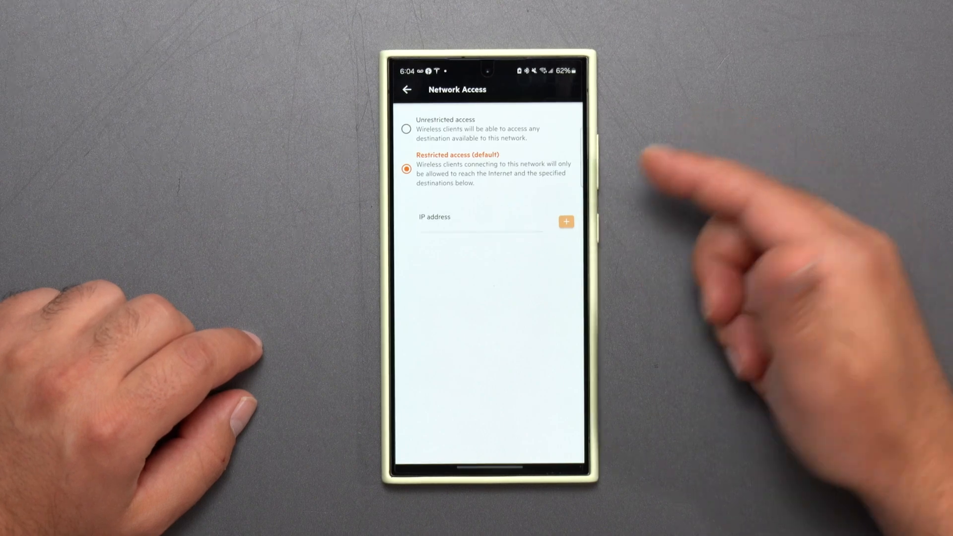
{"action": "left_click", "coordinate": [406, 128]}
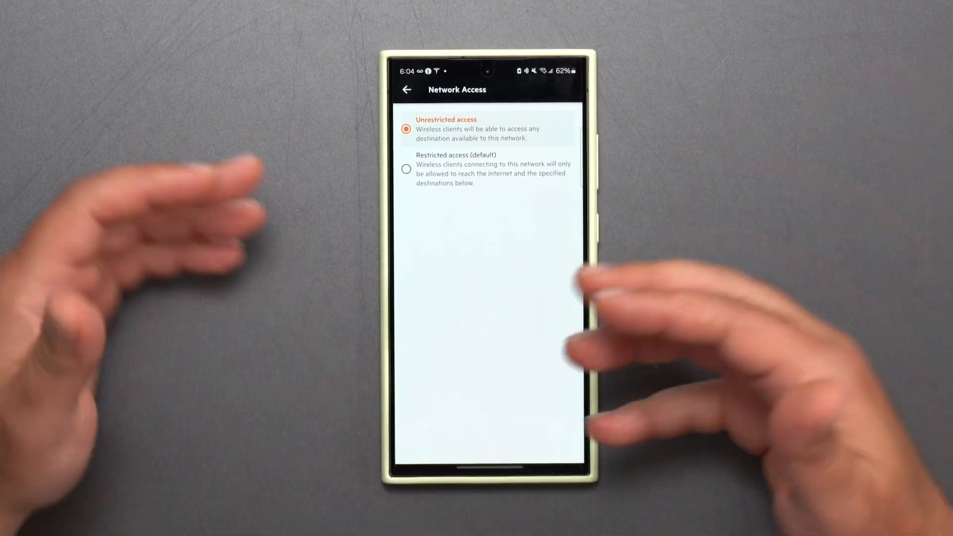
{"action": "left_click", "coordinate": [407, 90]}
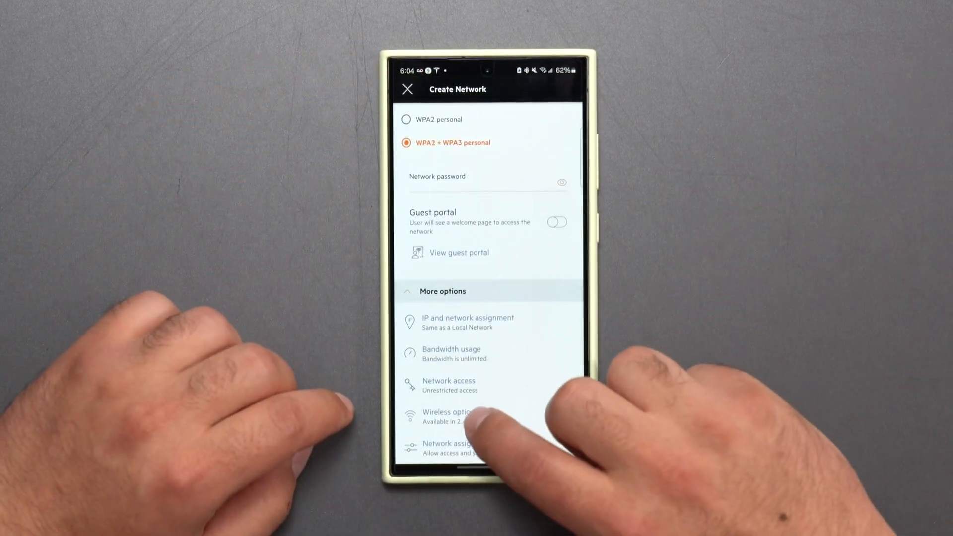
{"action": "left_click", "coordinate": [450, 416]}
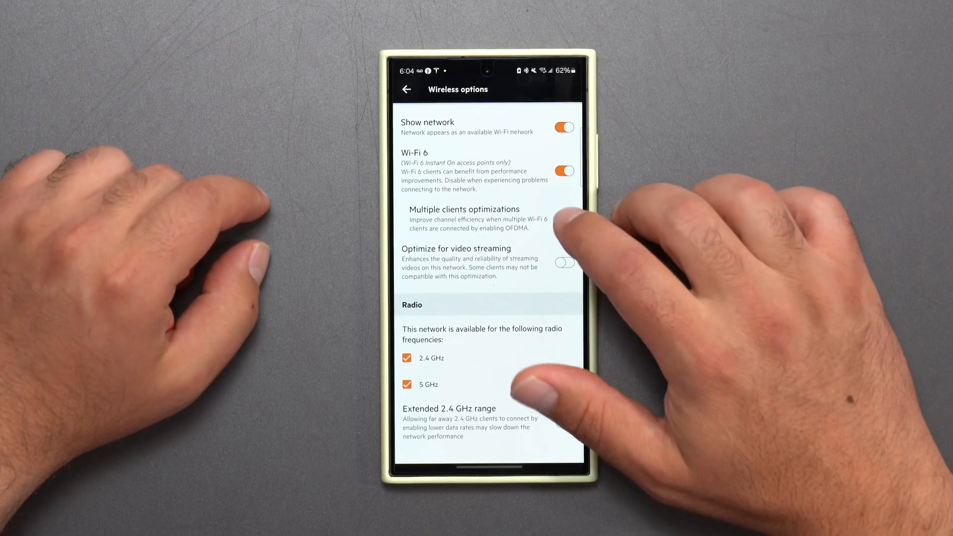
{"action": "left_click", "coordinate": [562, 219]}
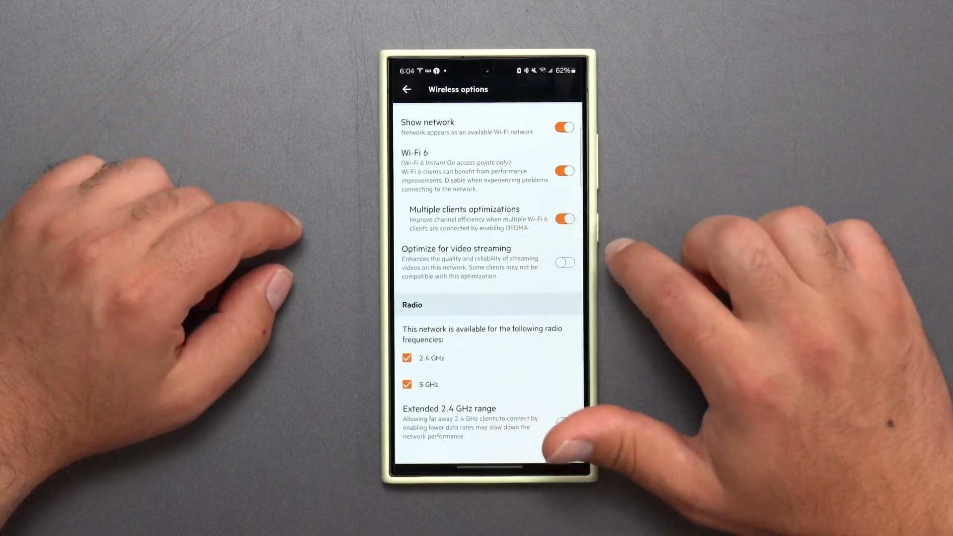
{"action": "left_click", "coordinate": [564, 262]}
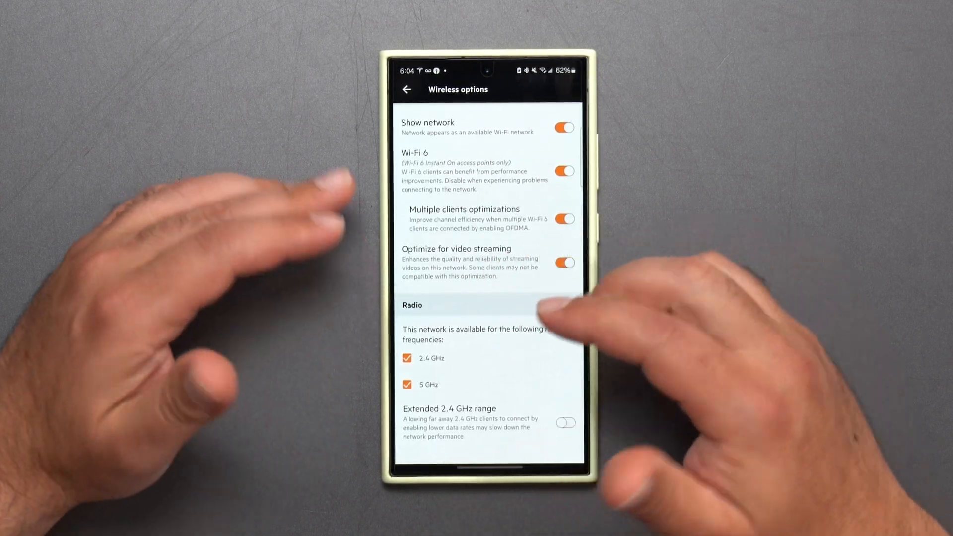
{"action": "left_click", "coordinate": [565, 262]}
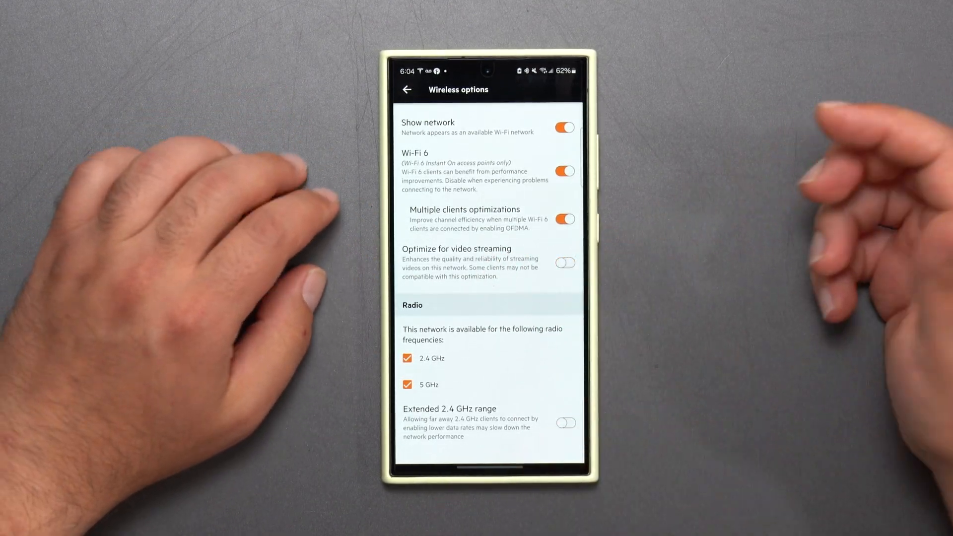
{"action": "left_click", "coordinate": [407, 90]}
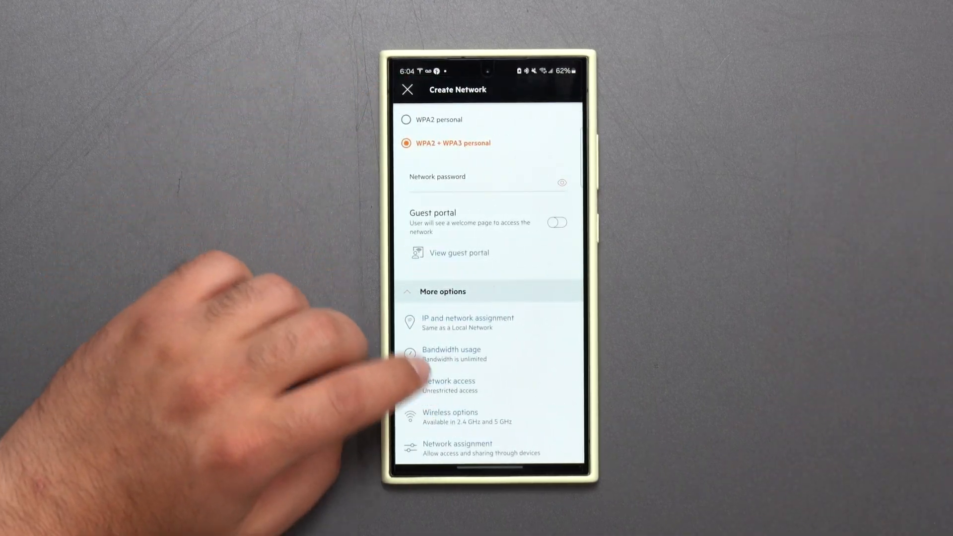
- Name the network HPE_WiFi, turn the guest portal on and save the new guest network
{"action": "scroll", "scroll_direction": "down", "scroll_amount": 3}
{"action": "type", "text": "HPE"}
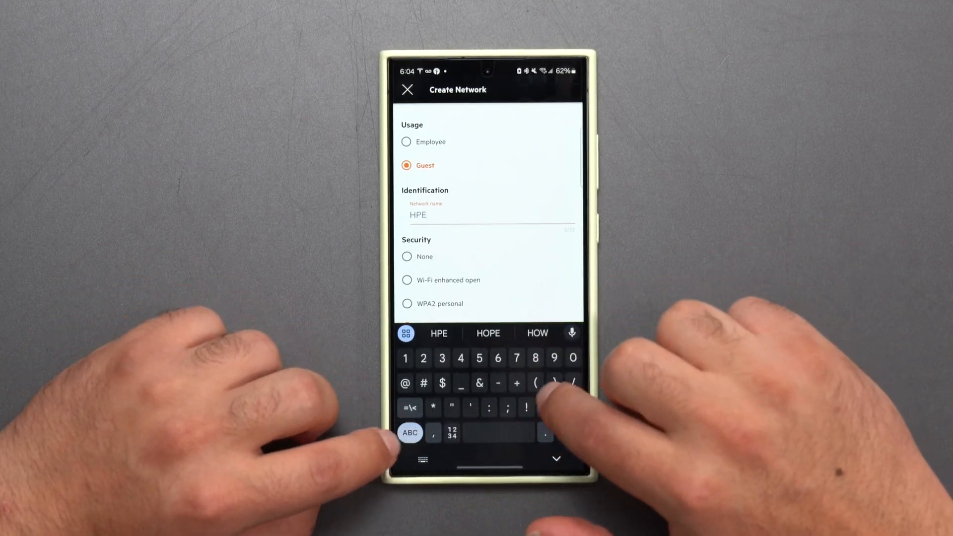
{"action": "left_click", "coordinate": [410, 433]}
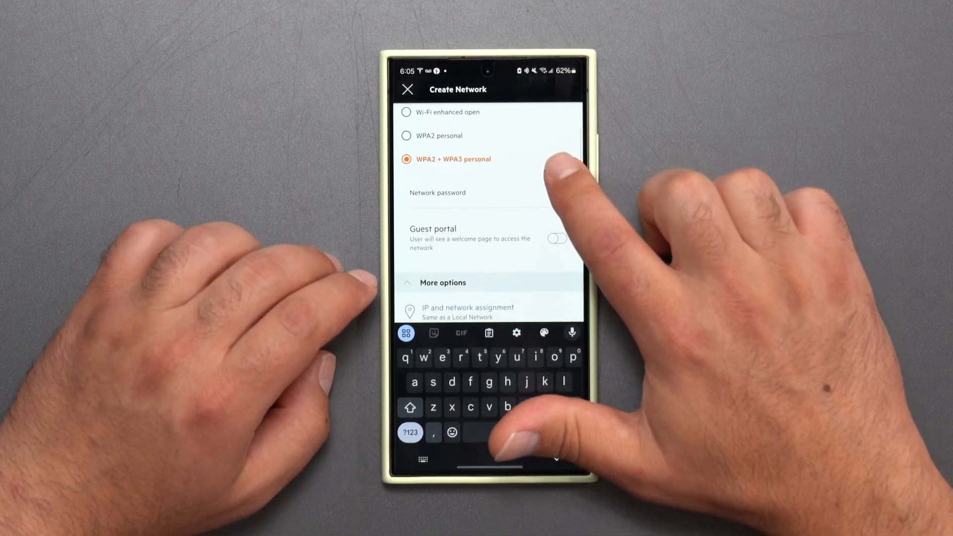
{"action": "type", "text": "H"}
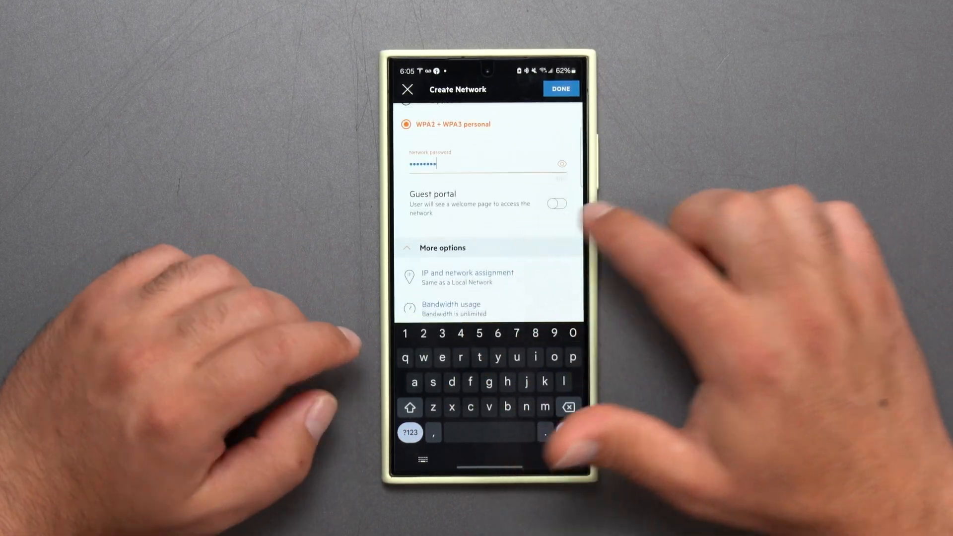
{"action": "left_click", "coordinate": [555, 203]}
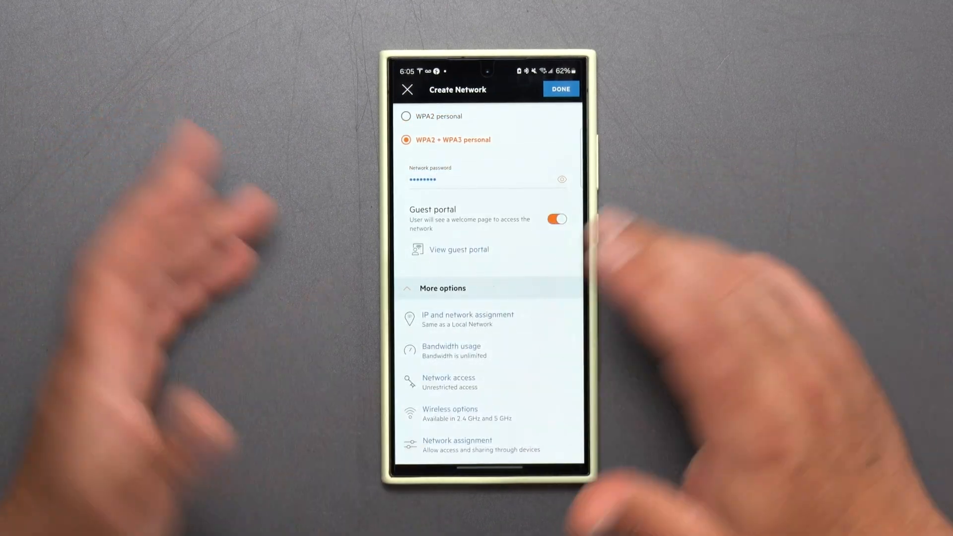
{"action": "left_click", "coordinate": [560, 88]}
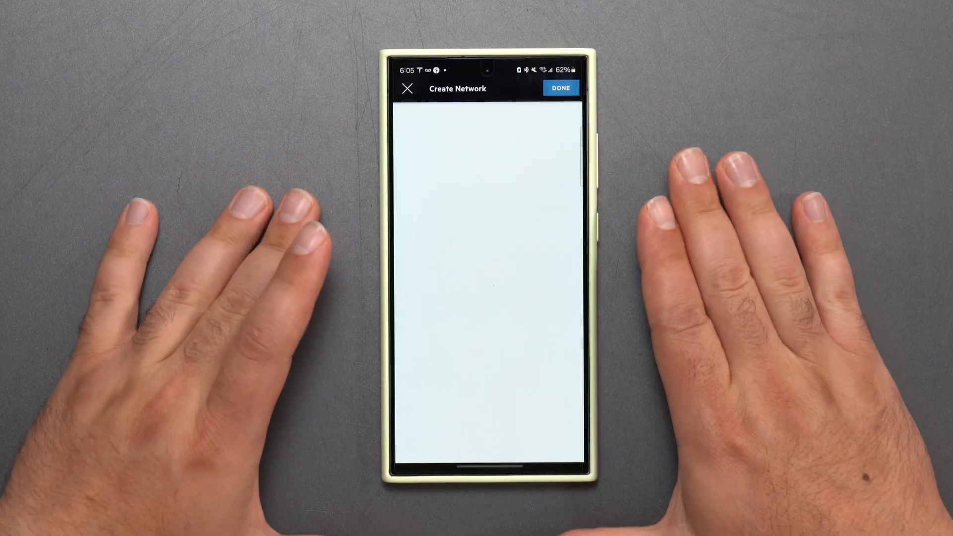
{"action": "left_click", "coordinate": [406, 88]}
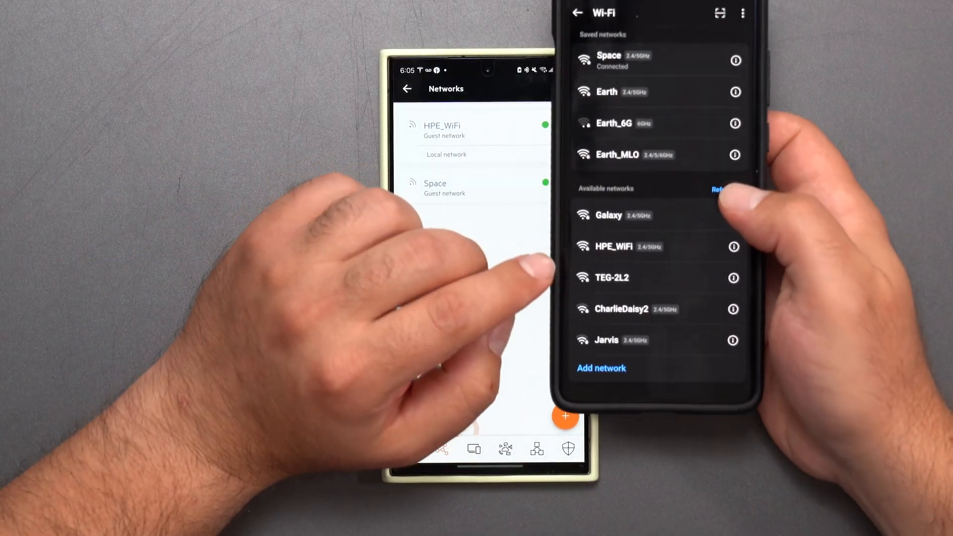
- Join HPE_WiFi on the second phone, agree to the terms and accept to get online
{"action": "left_click", "coordinate": [608, 246]}
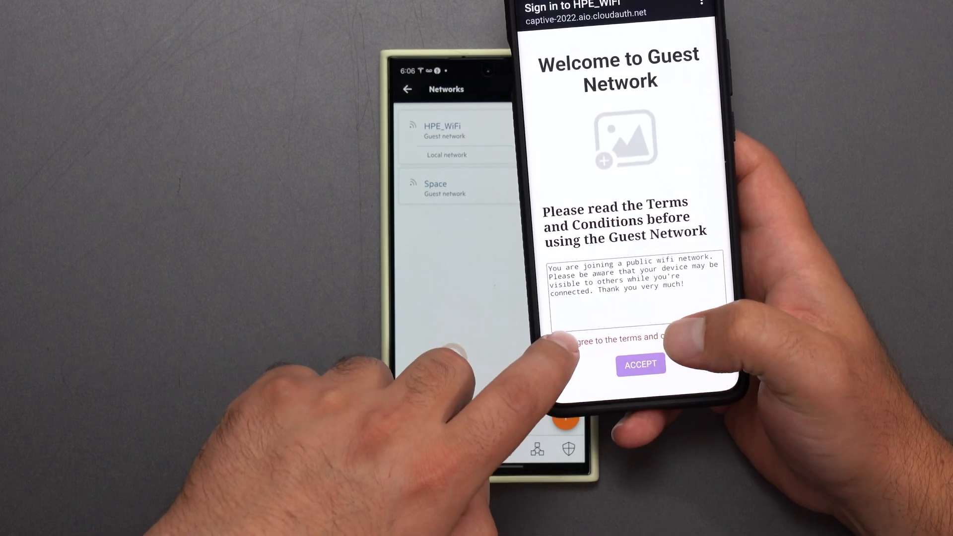
{"action": "left_click", "coordinate": [560, 339]}
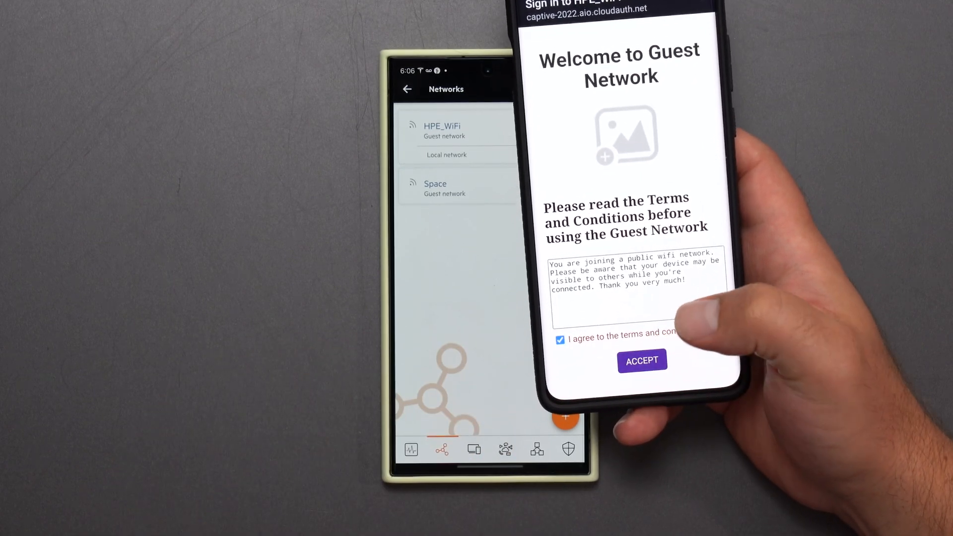
{"action": "left_click", "coordinate": [642, 360]}
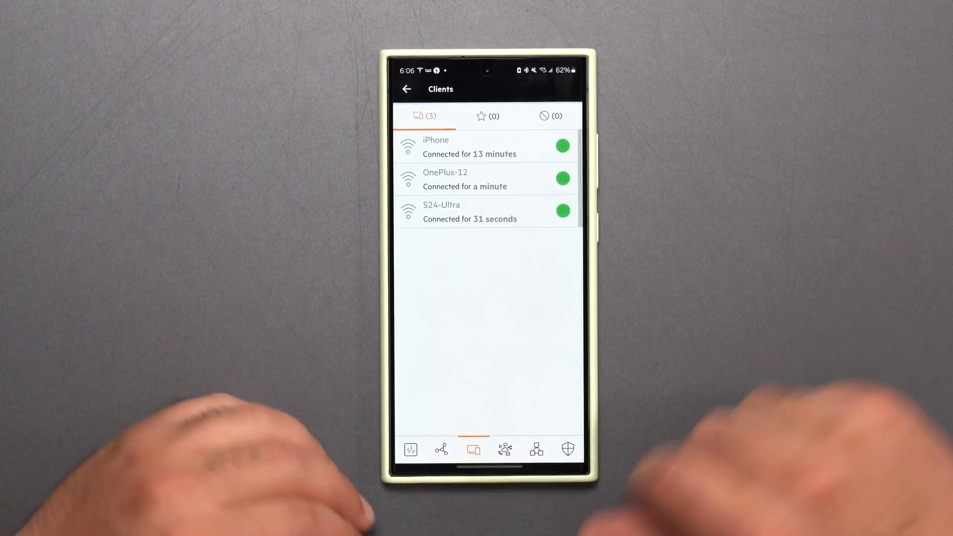
- Review application data usage by category from Clients, then return to the Home dashboard
{"action": "left_click", "coordinate": [505, 450]}
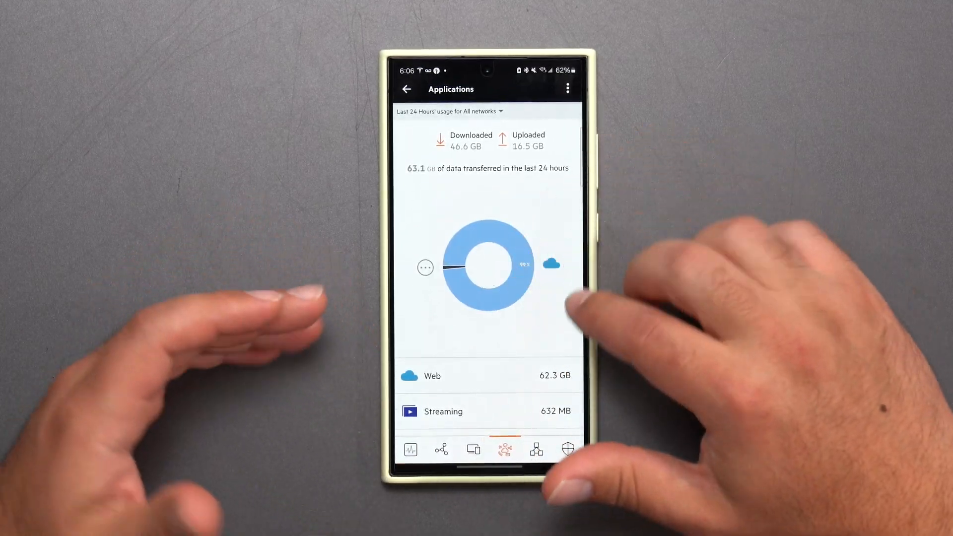
{"action": "scroll", "scroll_direction": "down", "scroll_amount": 3}
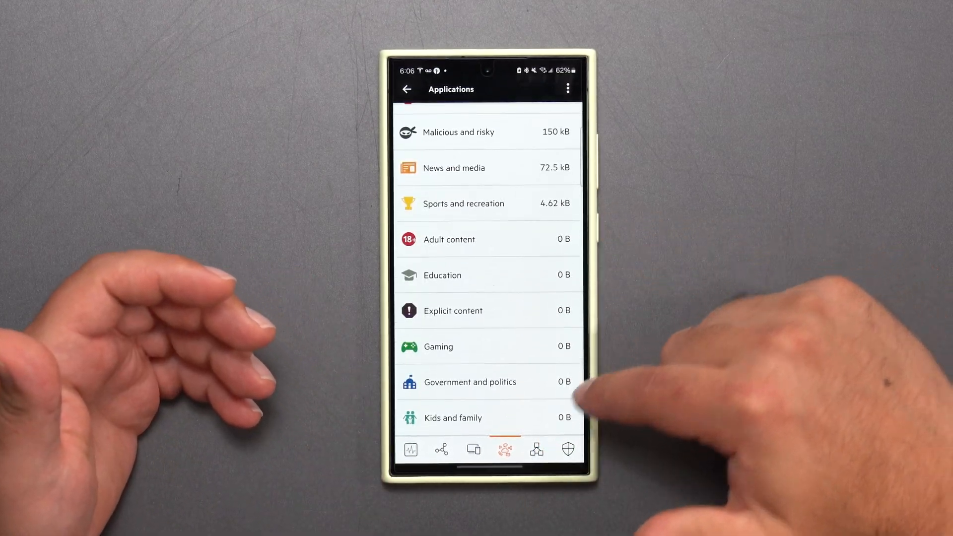
{"action": "left_click", "coordinate": [409, 449]}
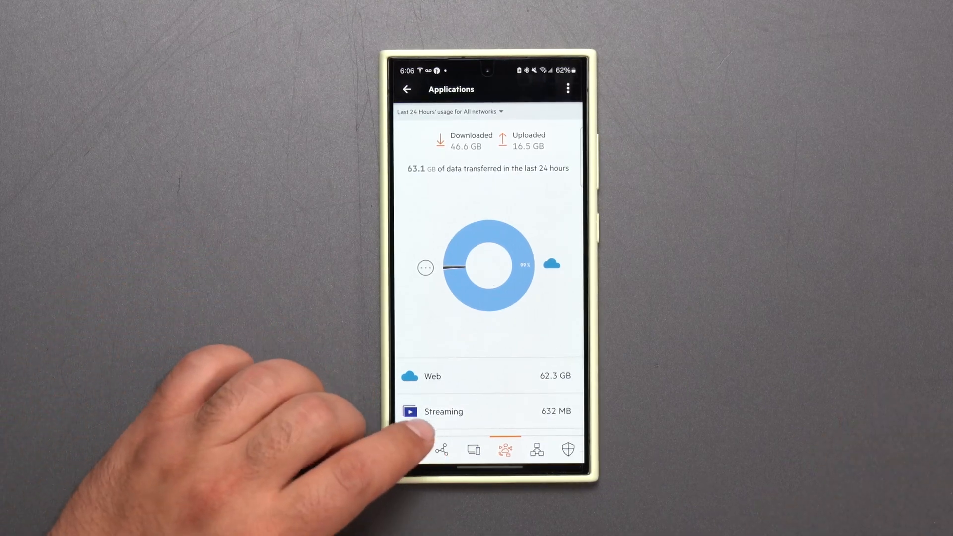
{"action": "left_click", "coordinate": [441, 449]}
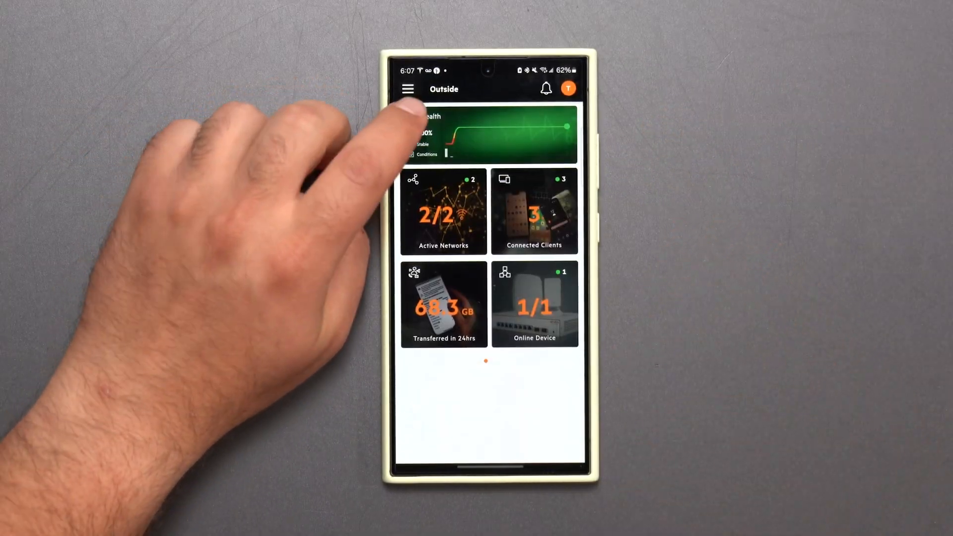
{"action": "left_click", "coordinate": [486, 135]}
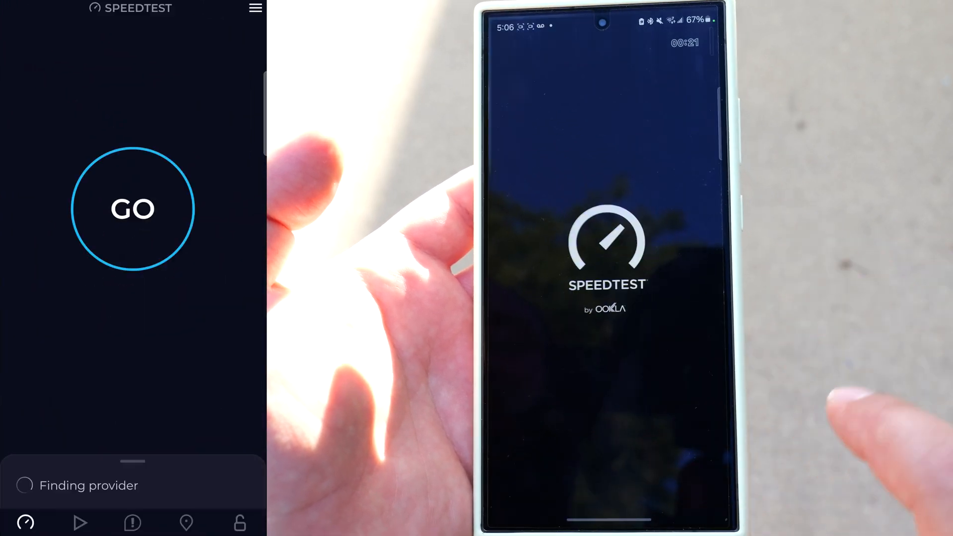
- Start the internet speed test with GO in Speedtest by Ookla
{"action": "left_click", "coordinate": [132, 208]}
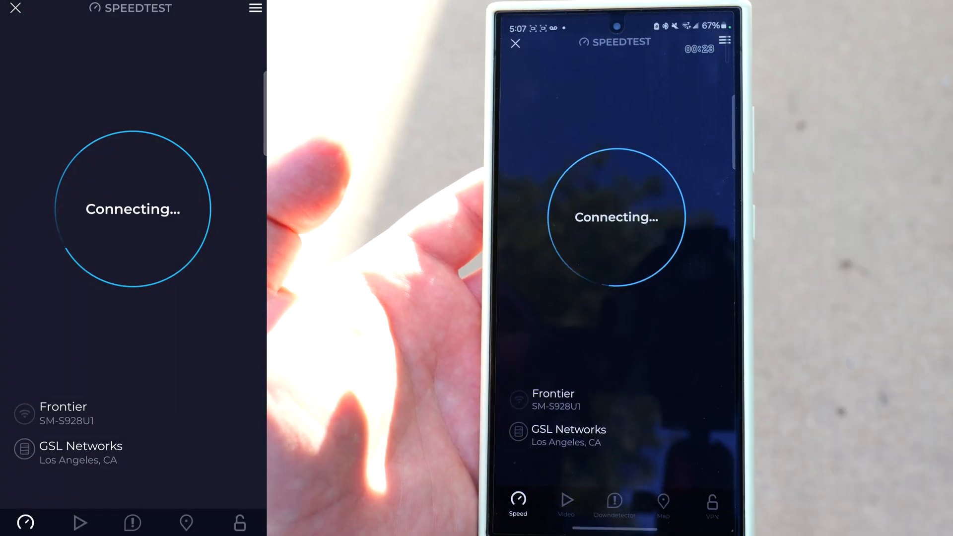